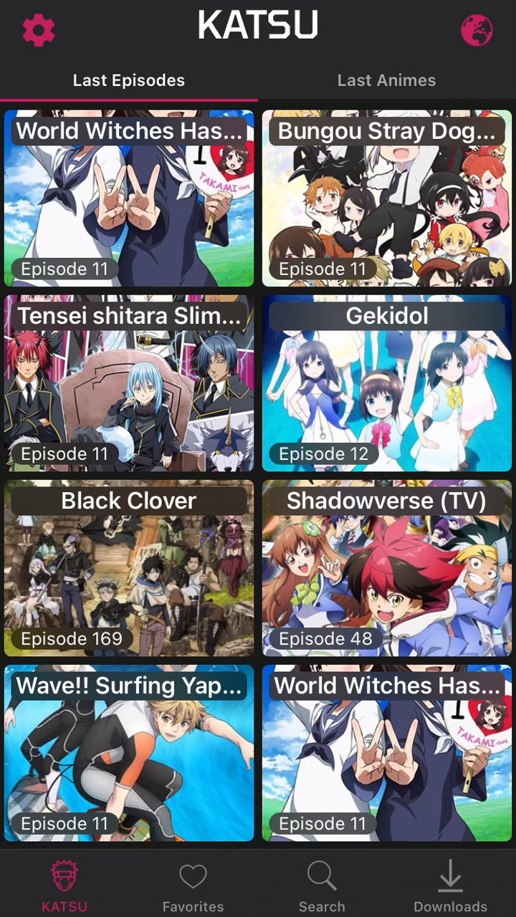
- Open KATSU's Settings panel from the gear icon
click(38, 29)
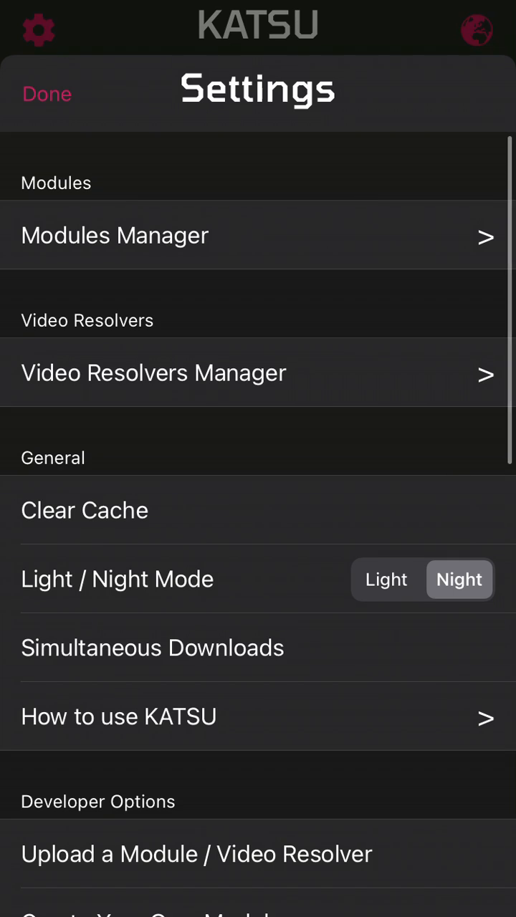
- Open the Modules Manager listing 4Anime (ENG), then the module Library
click(114, 235)
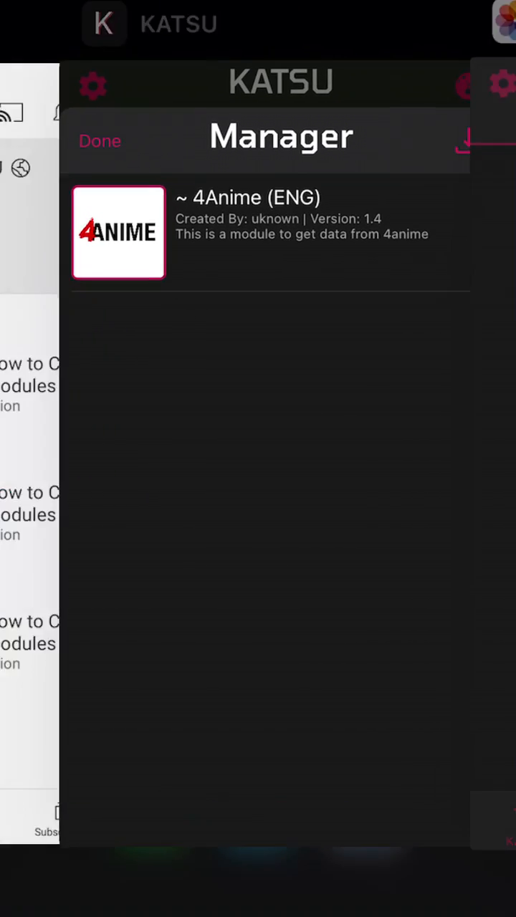
click(99, 141)
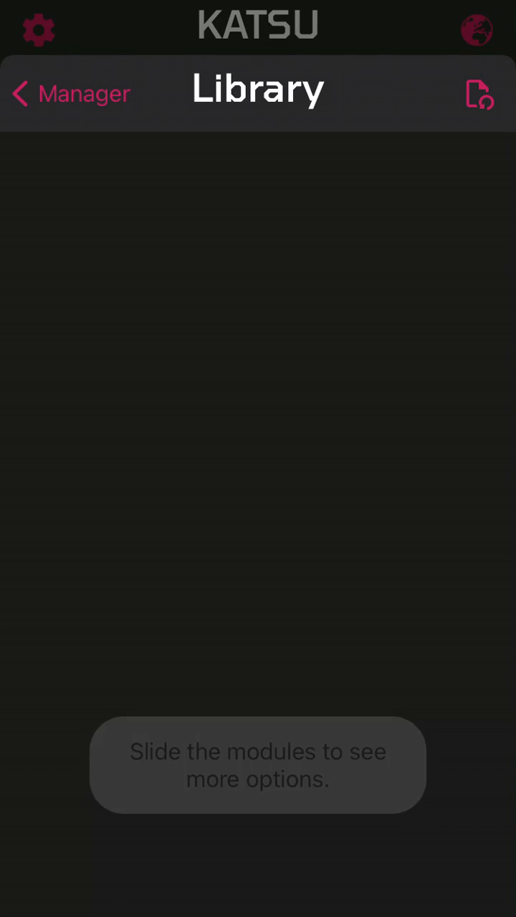
click(477, 93)
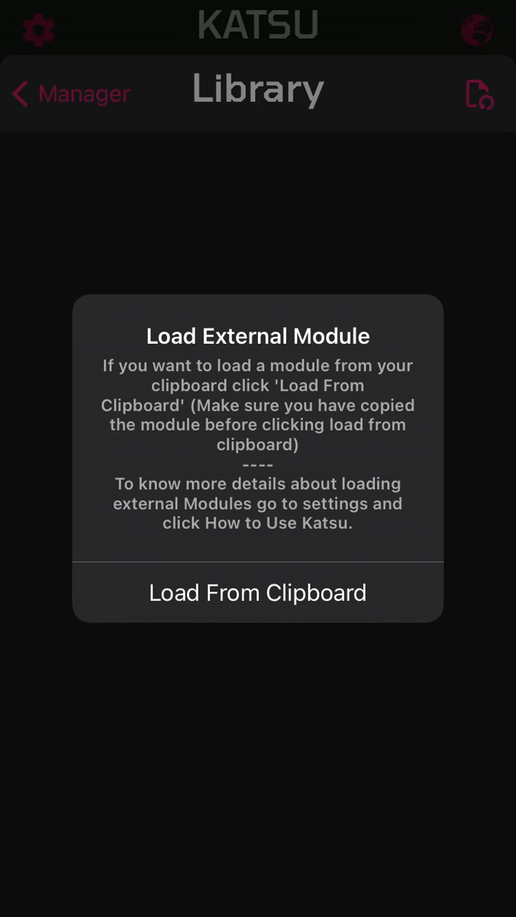
click(258, 592)
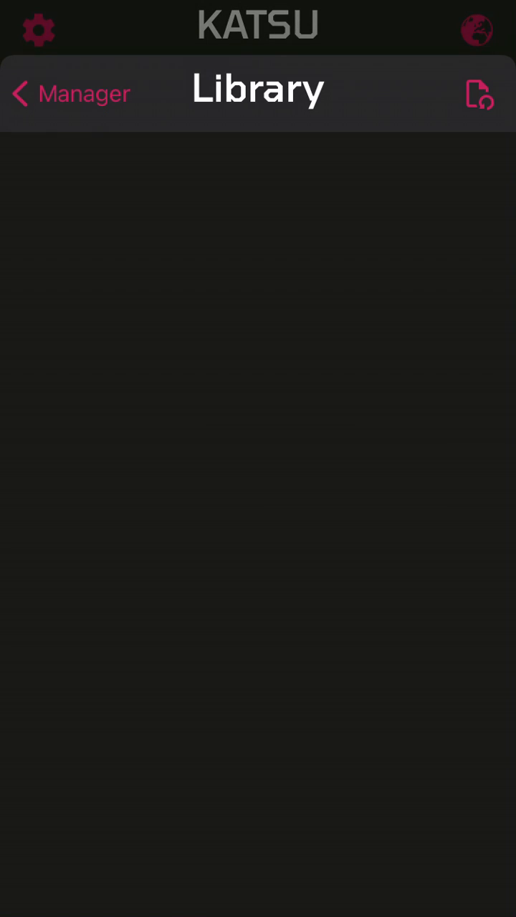
click(70, 93)
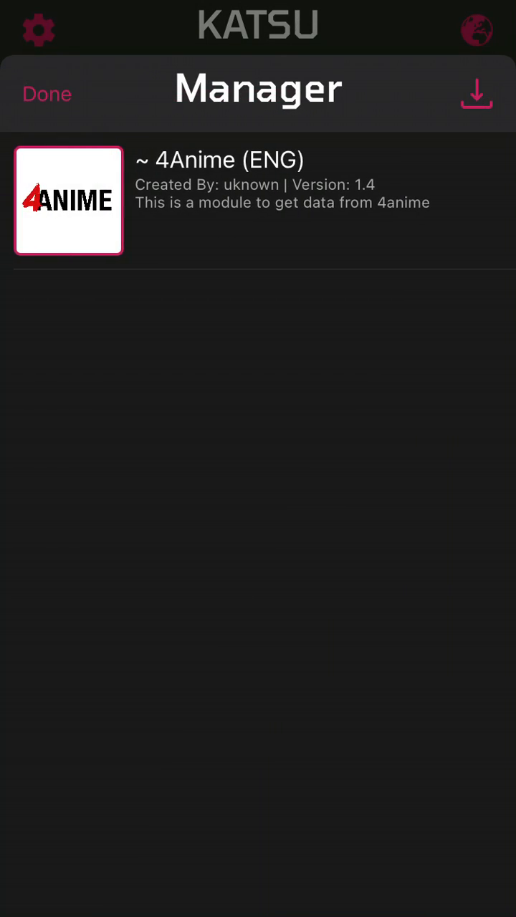